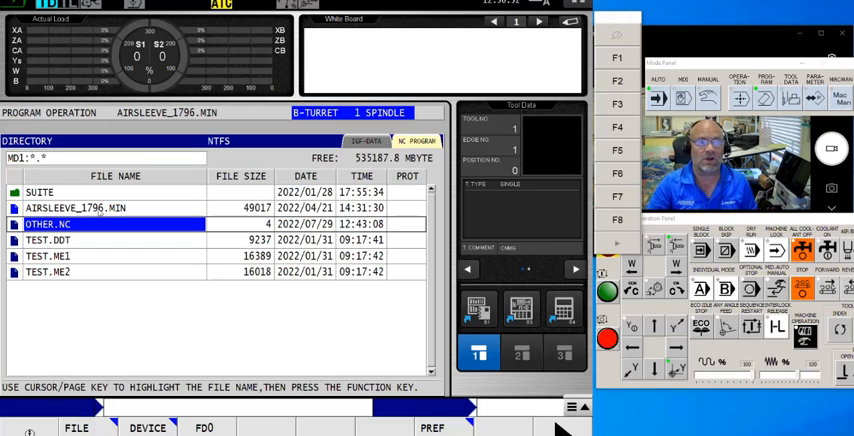
pyautogui.moveTo(144, 258)
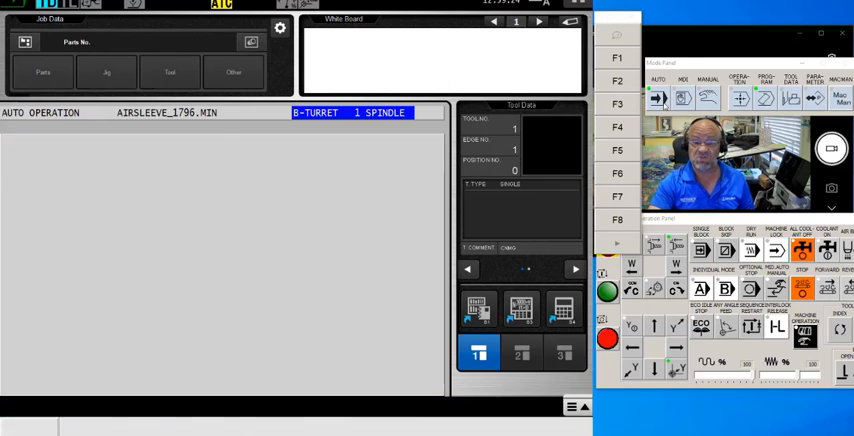
# Switch to Program Operation mode to reach the file pattern settings showing MAIN PROGRAM *.NC
pyautogui.click(146, 428)
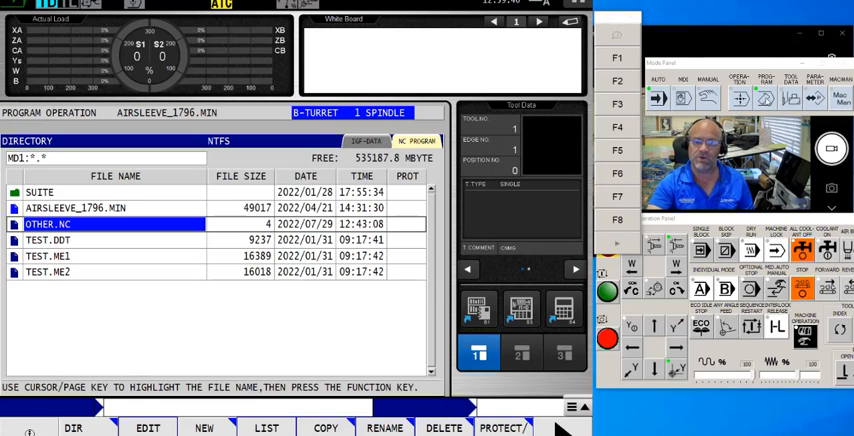
pyautogui.moveTo(118, 248)
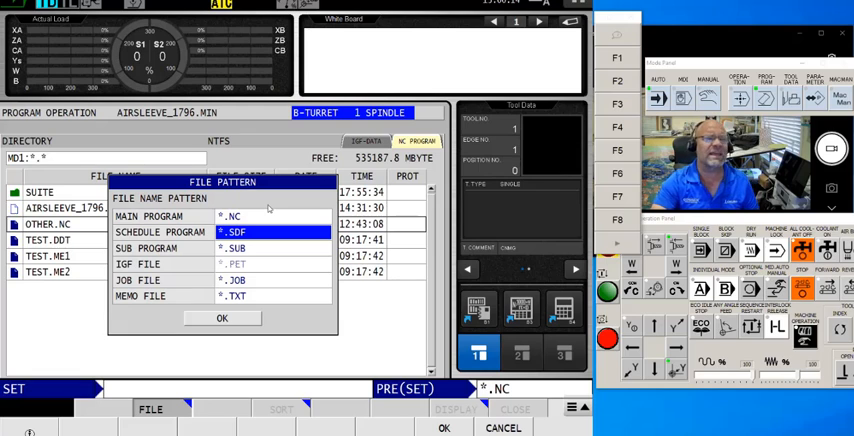
pyautogui.moveTo(368, 324)
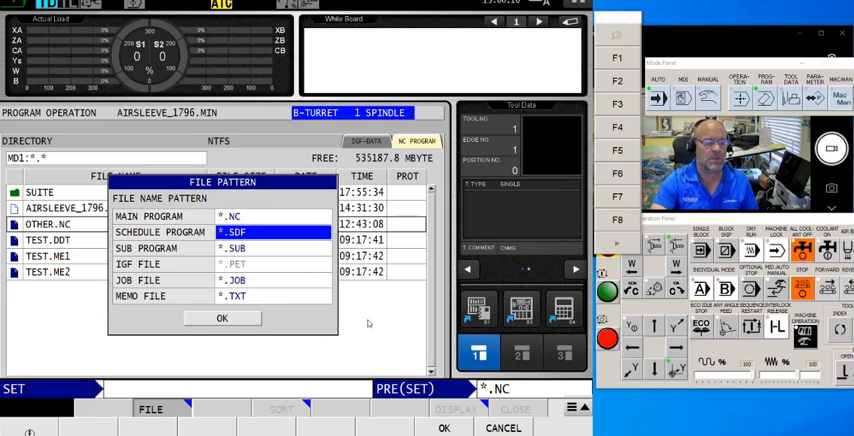
# Return to the Auto Operation screen showing axis positions for AIRSLEEVE_1790.MIN
pyautogui.click(222, 318)
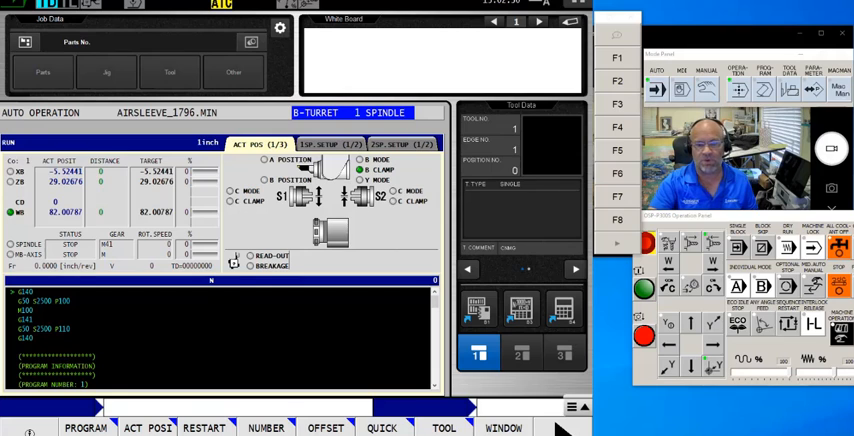
# In Program Select, change the main-program file pattern back to *.MIN and confirm
pyautogui.click(84, 428)
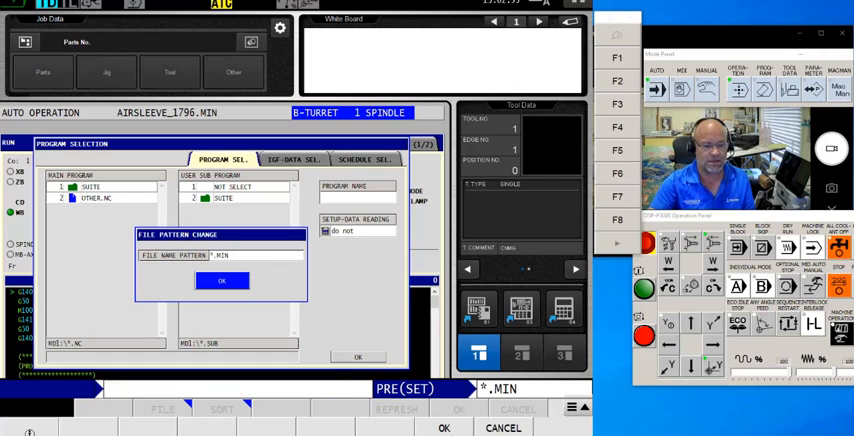
pyautogui.click(222, 280)
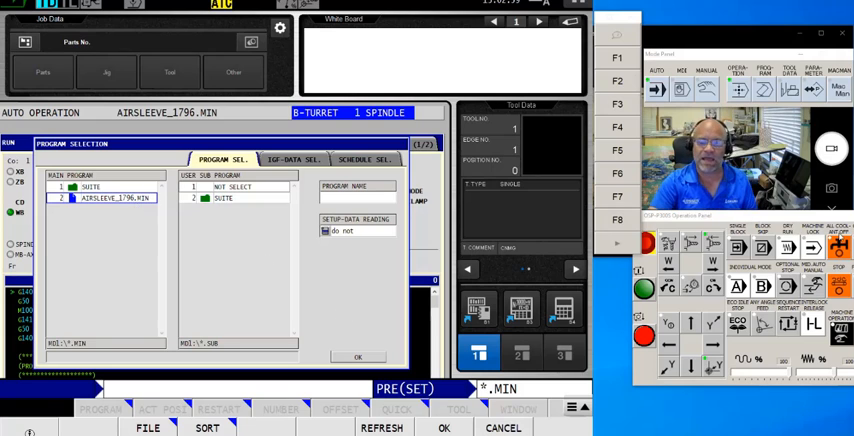
pyautogui.click(356, 356)
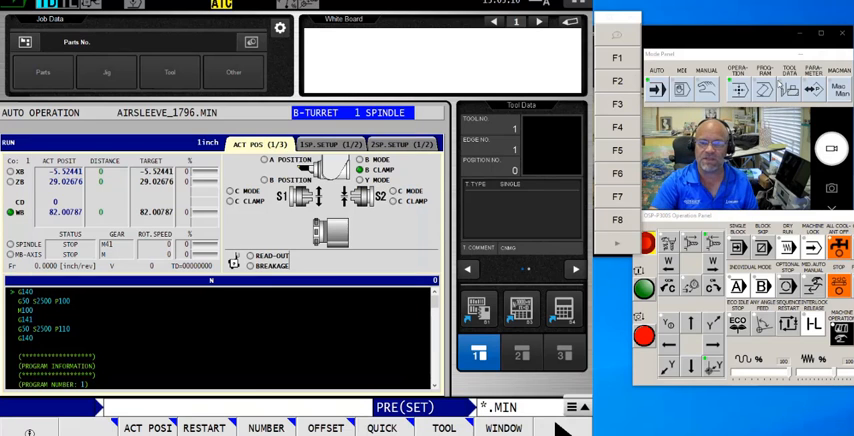